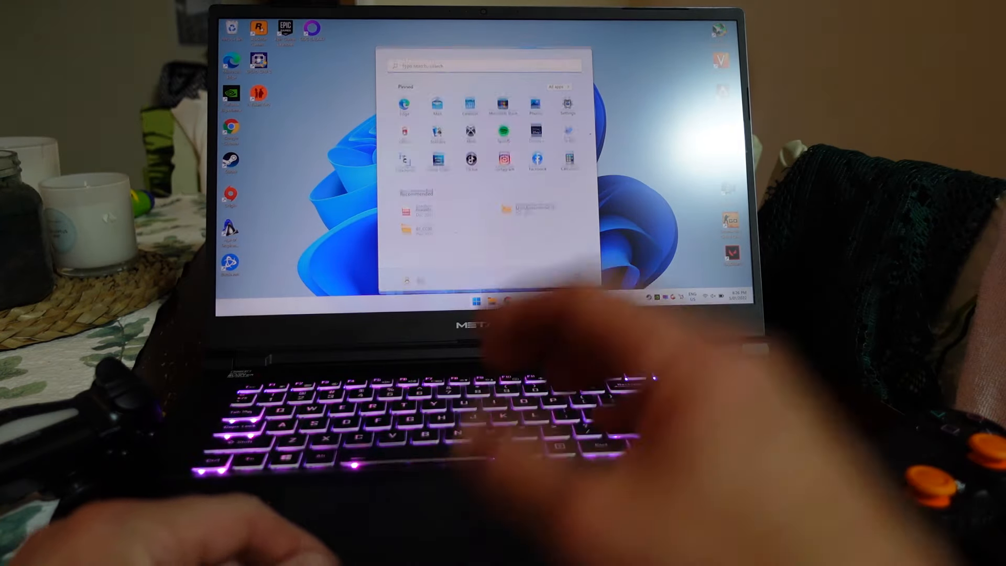
Launch the Settings app from the pinned apps in the Start menu
left_click(566, 102)
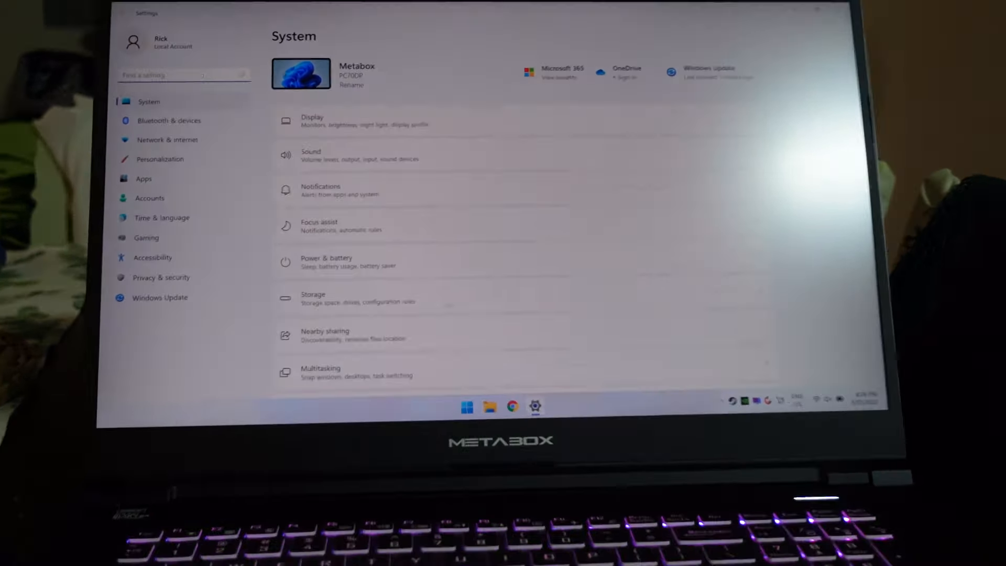
Go to Bluetooth & devices and open the full Devices list
left_click(169, 121)
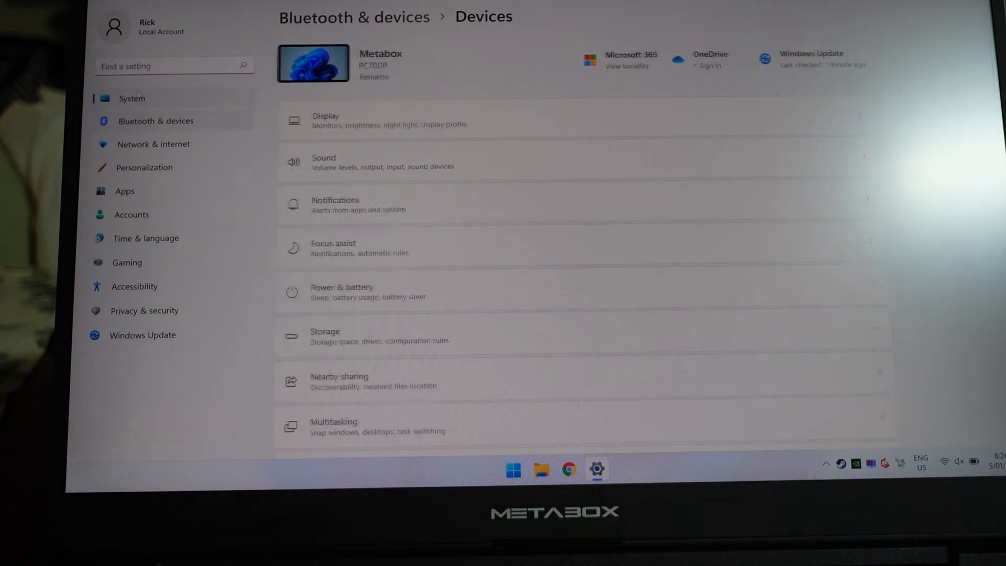
left_click(156, 120)
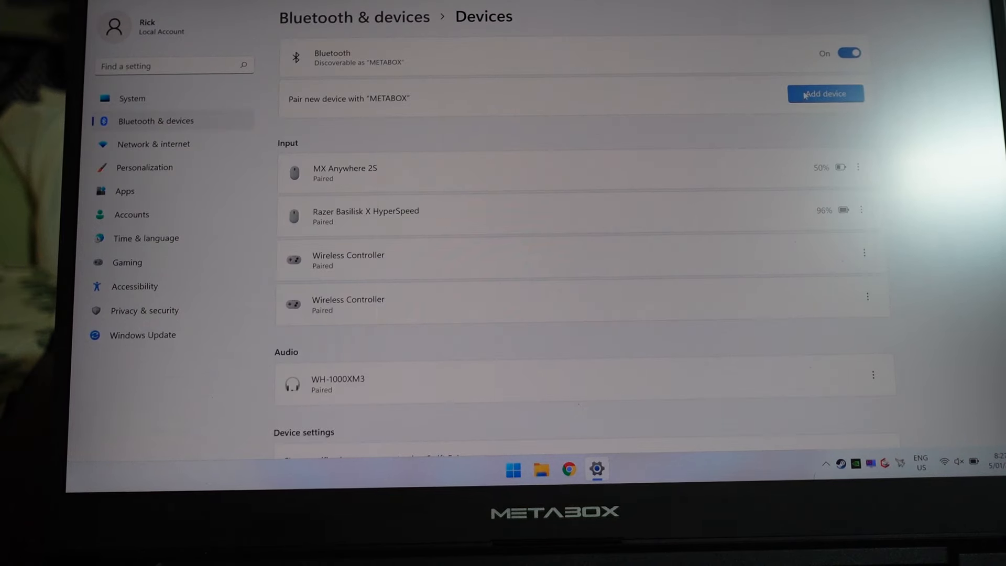
left_click(826, 94)
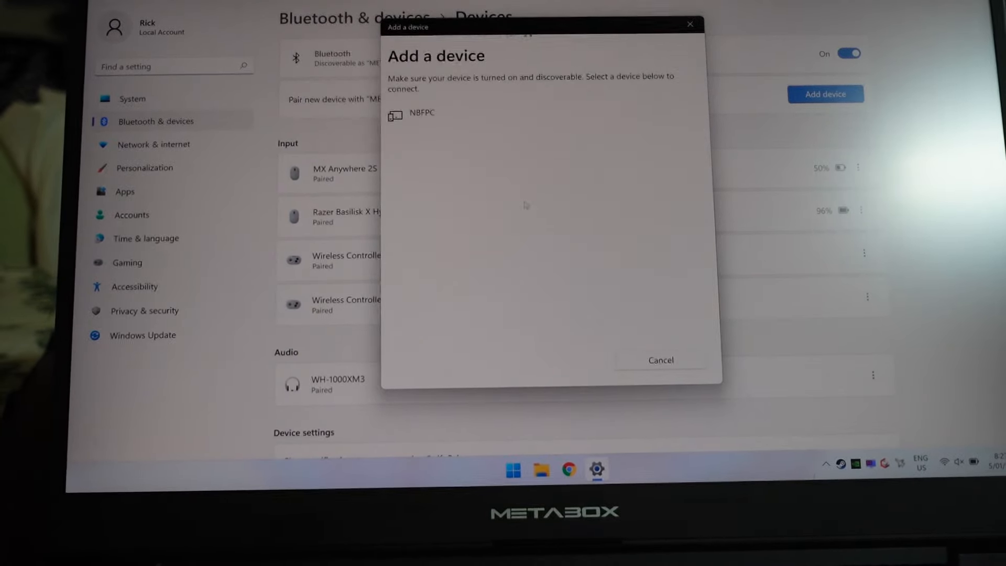
left_click(661, 360)
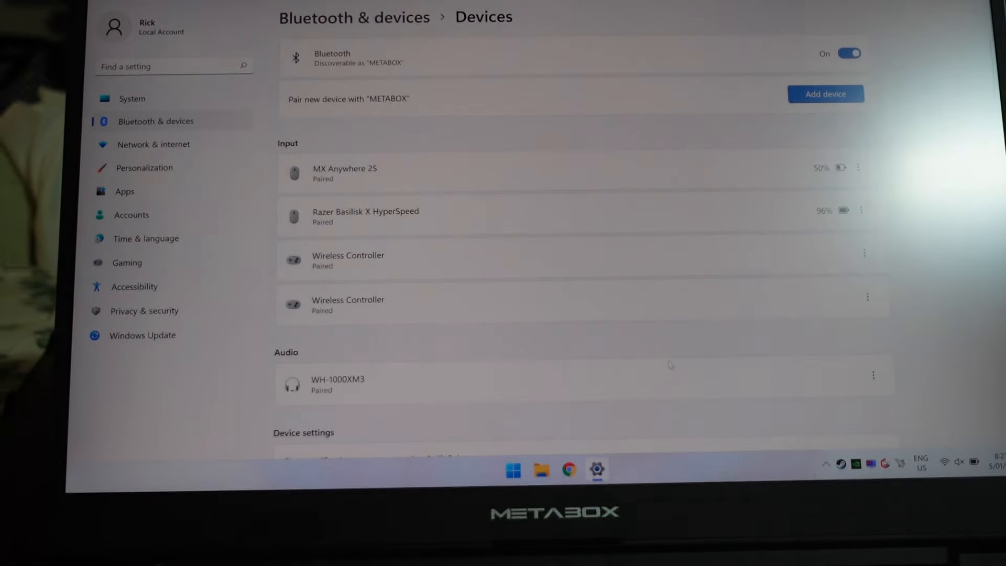